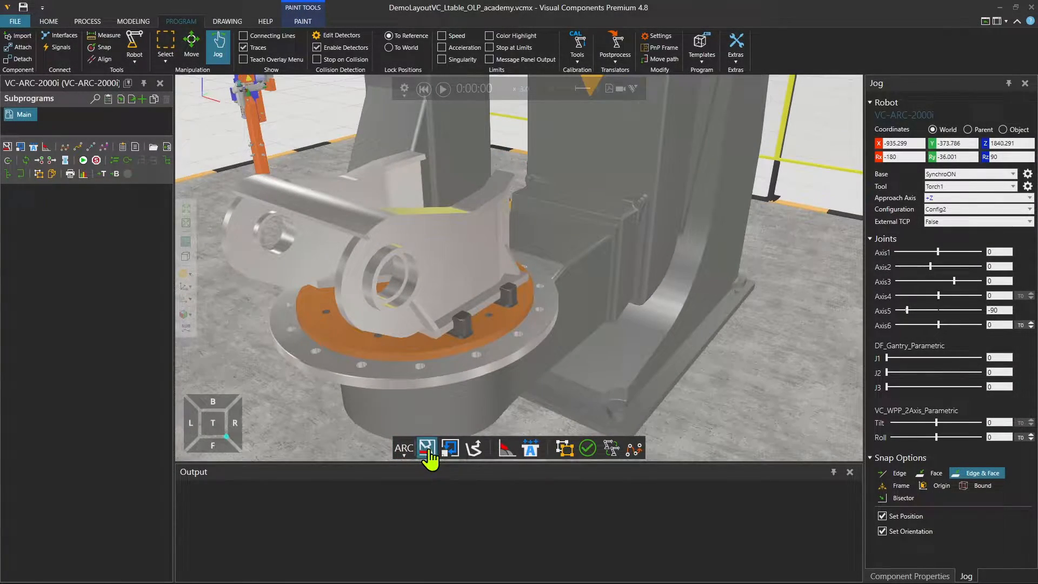
- Create weld path W1 from the workpiece edge, add its searches and inspect a flagged path-check spot
click(428, 447)
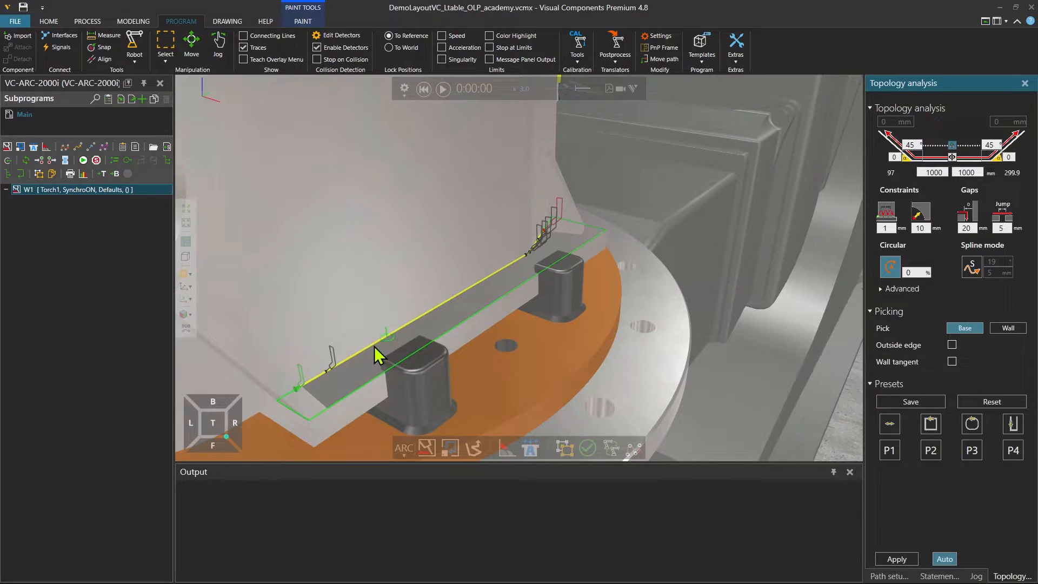
click(217, 46)
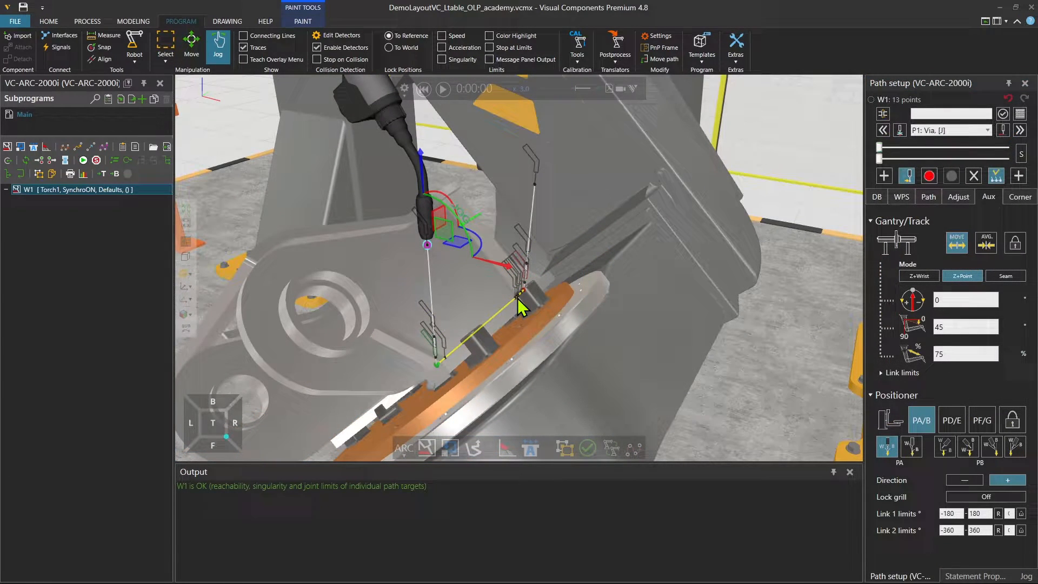
click(530, 447)
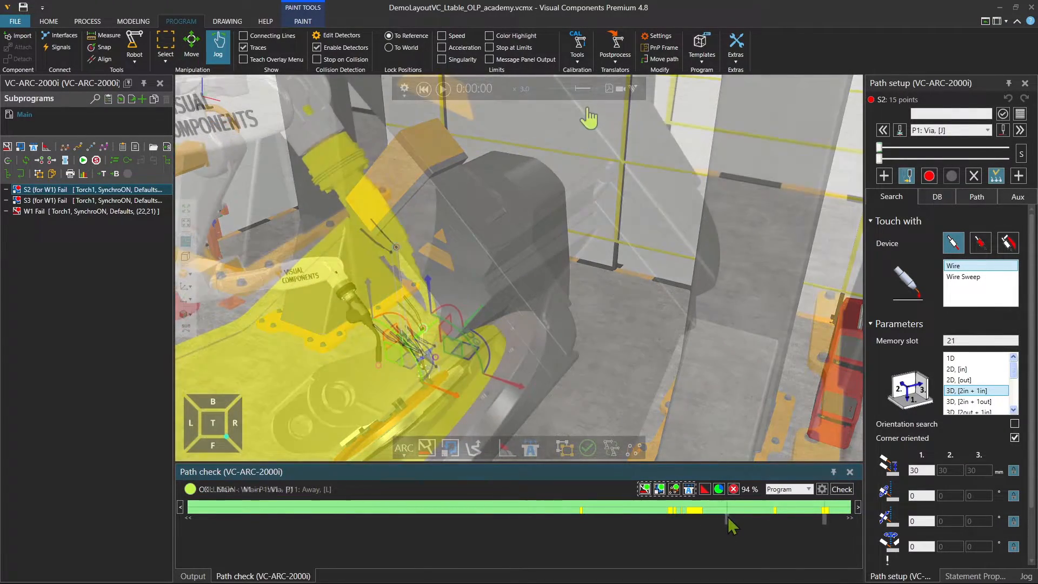
click(614, 47)
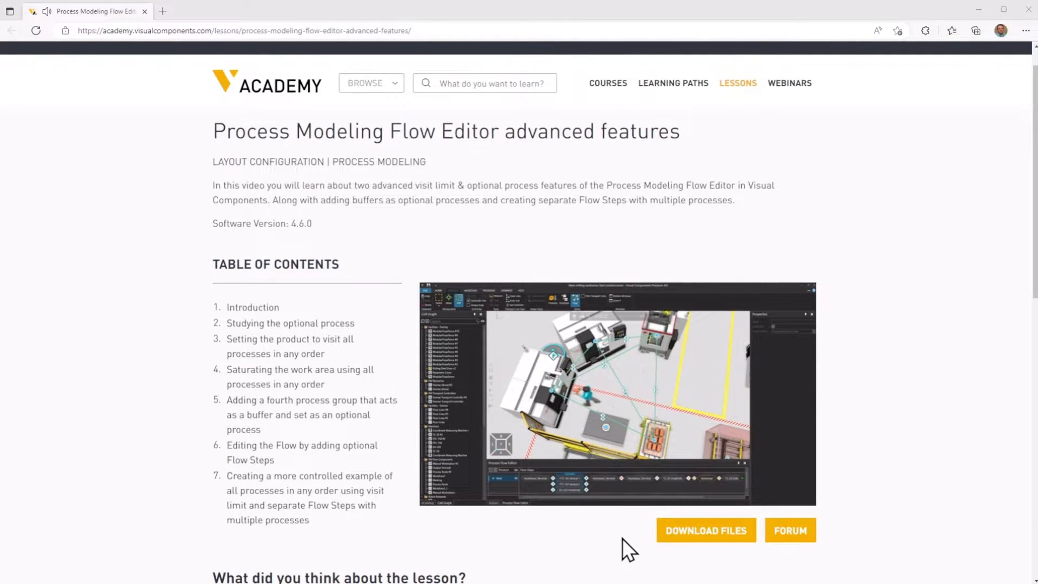
- Download the lesson files and open visitlimit_and_optional_process.zip from the browser downloads
click(705, 530)
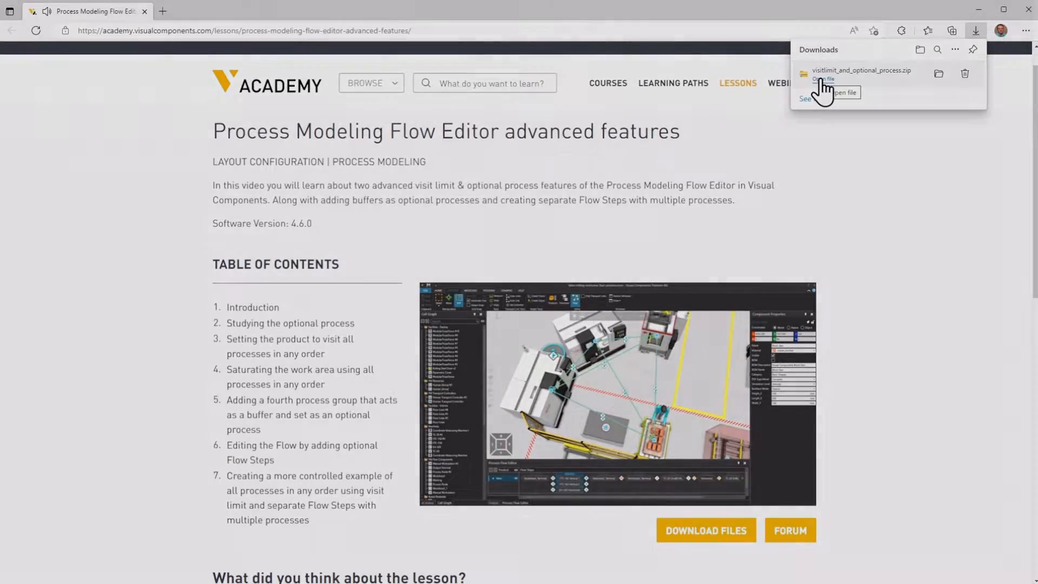
click(824, 92)
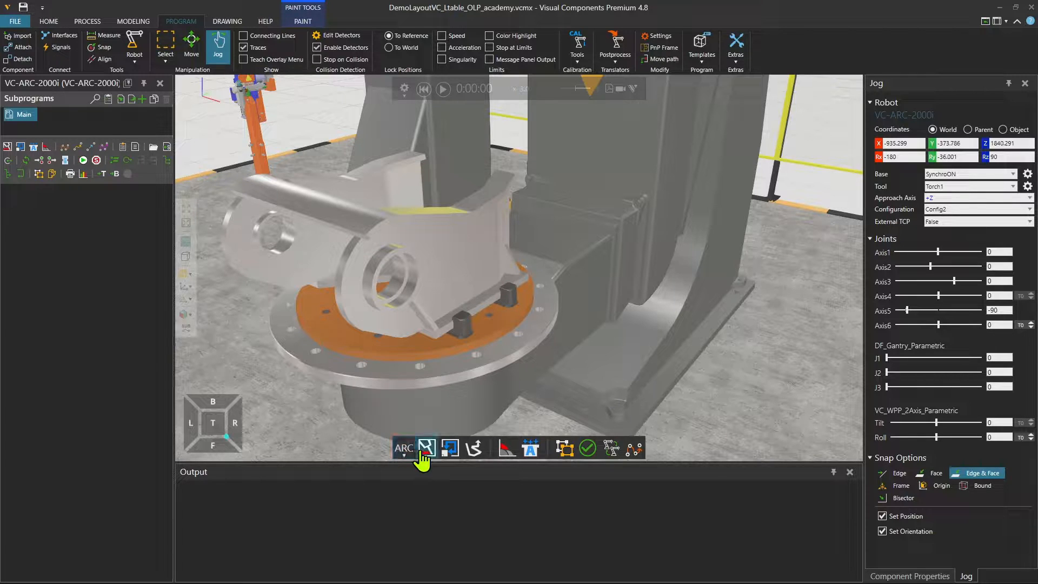
- Create weld path W1 with the ARC topology tool along the plate's bottom edge
click(426, 448)
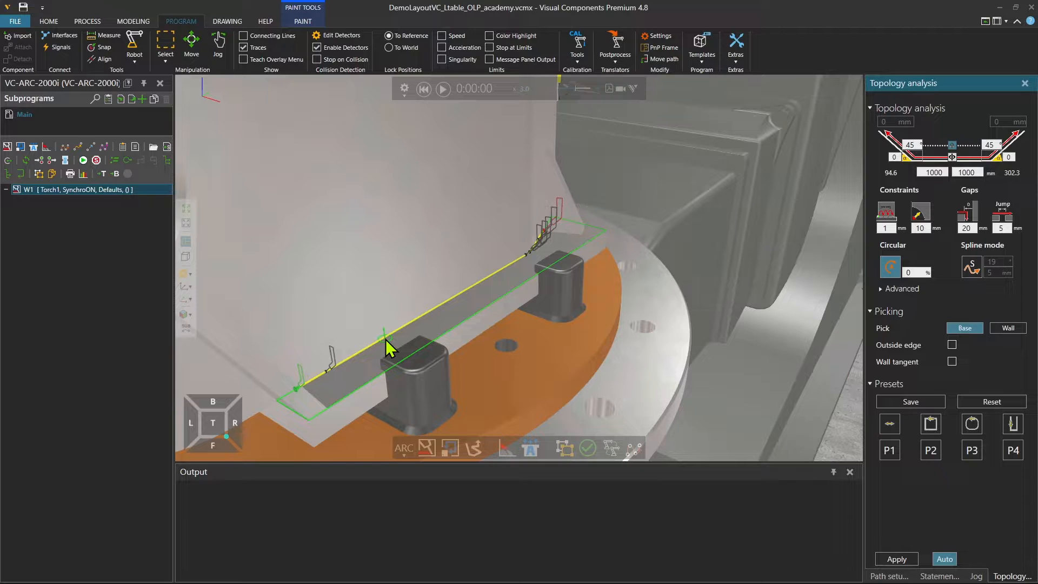
click(217, 47)
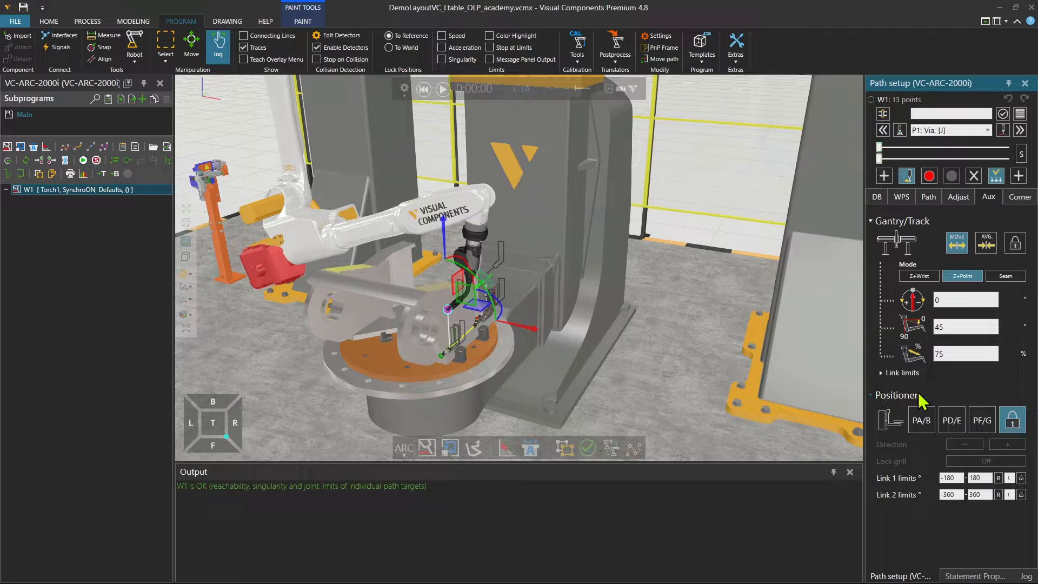
- Set W1's positioner mode to PA/B so the workpiece tilts toward the torch
click(921, 420)
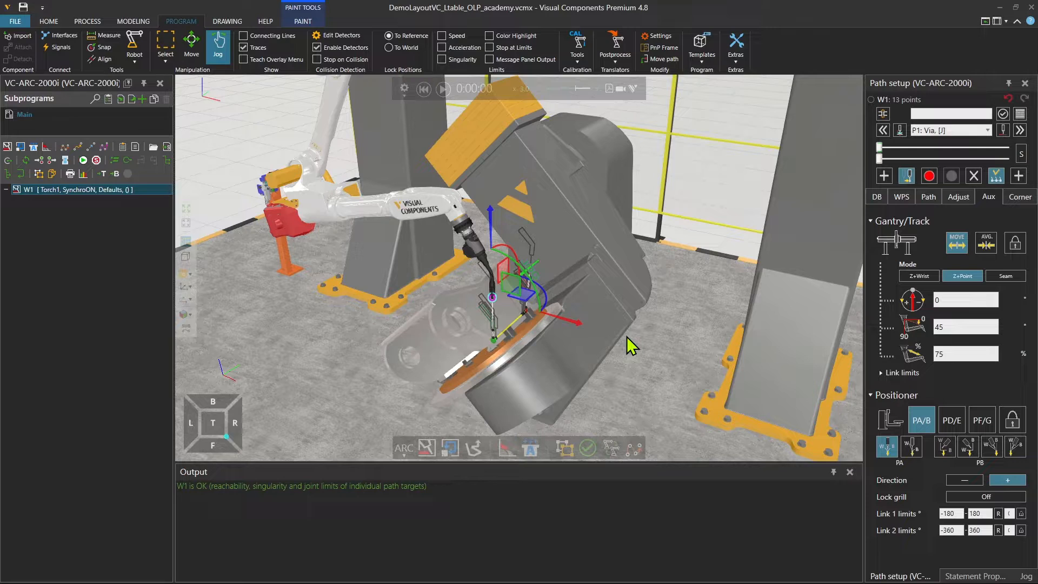
- Add touch-sensing searches S2 and S3 on W1 points and select S2 in the program tree
click(530, 448)
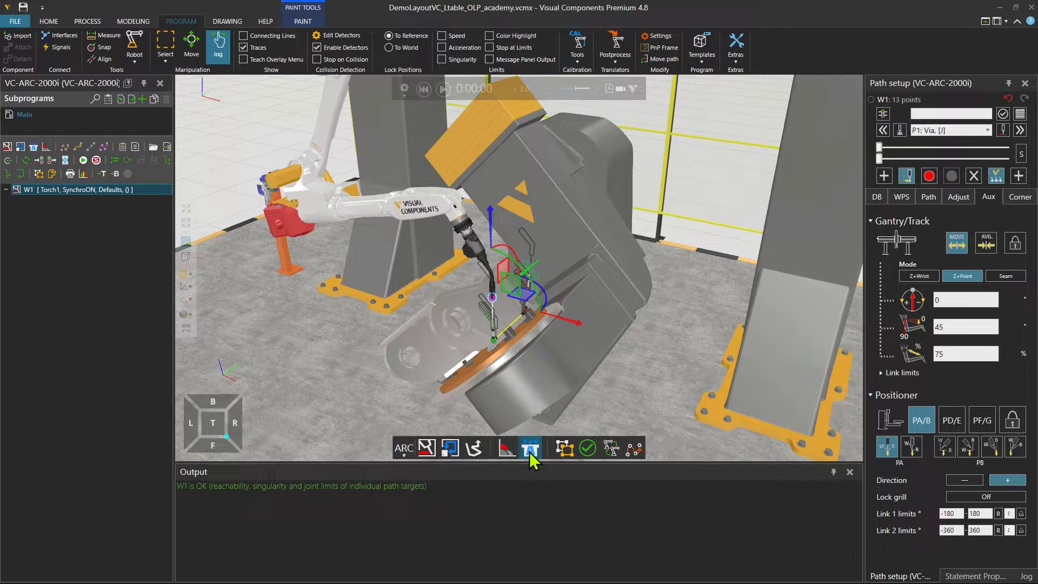
click(529, 447)
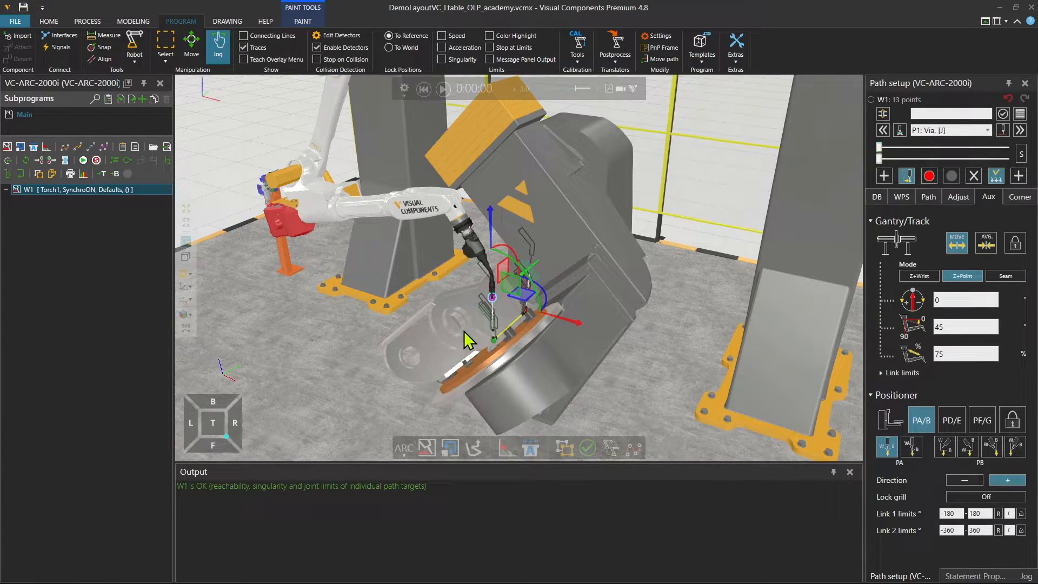
mouse_move(495, 347)
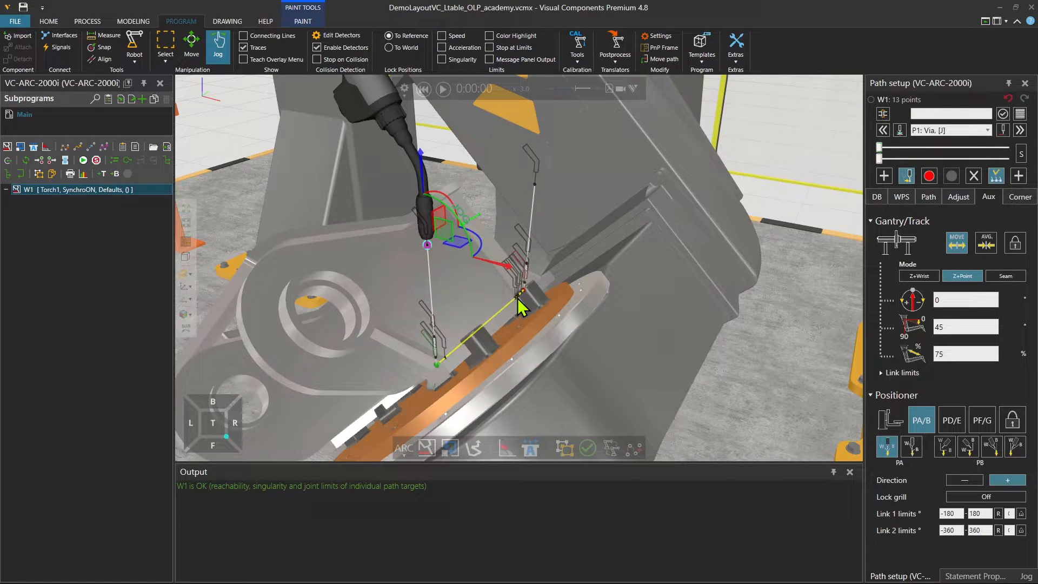
click(533, 447)
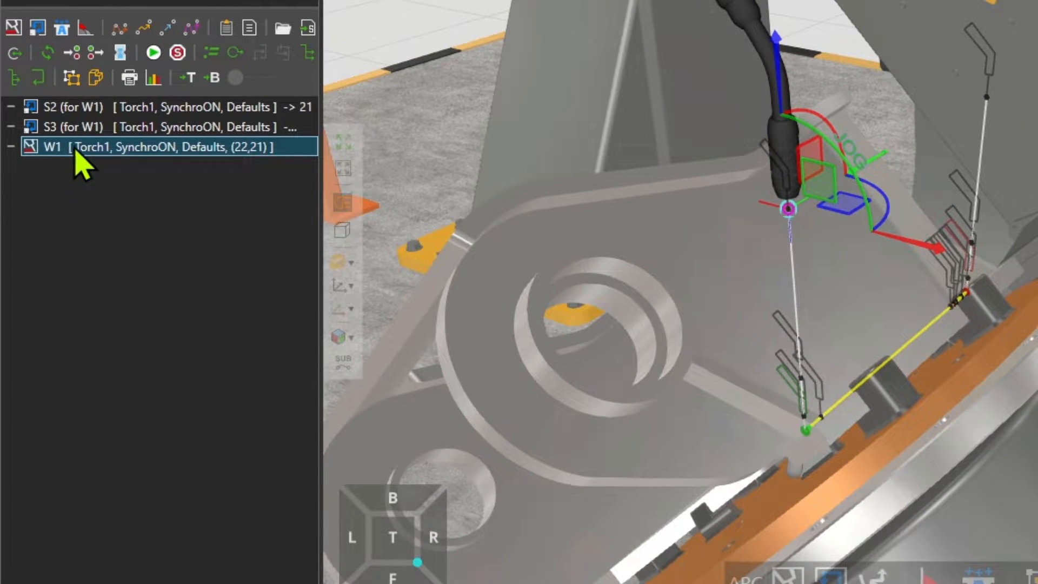
click(99, 107)
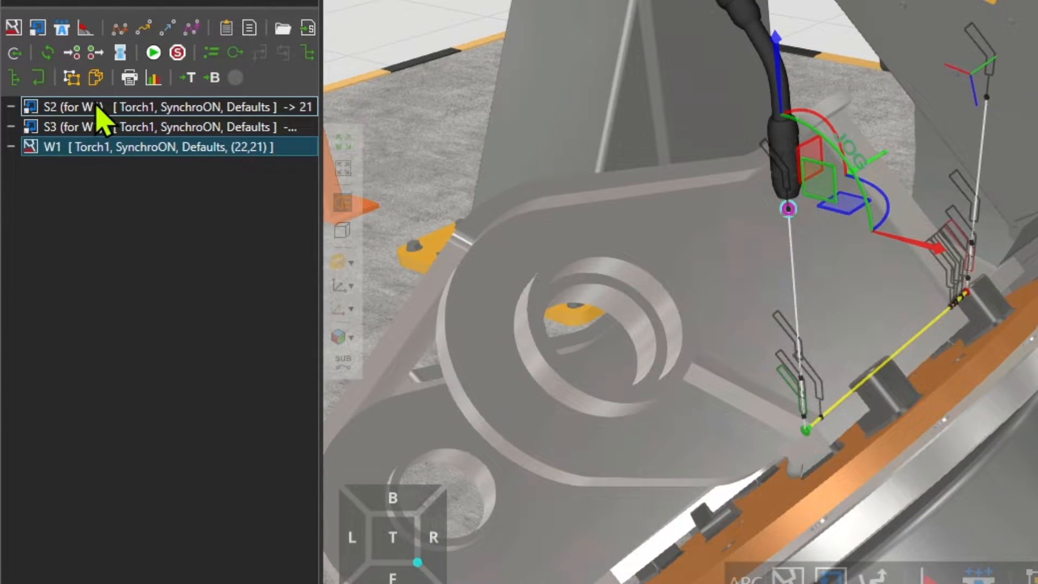
click(72, 126)
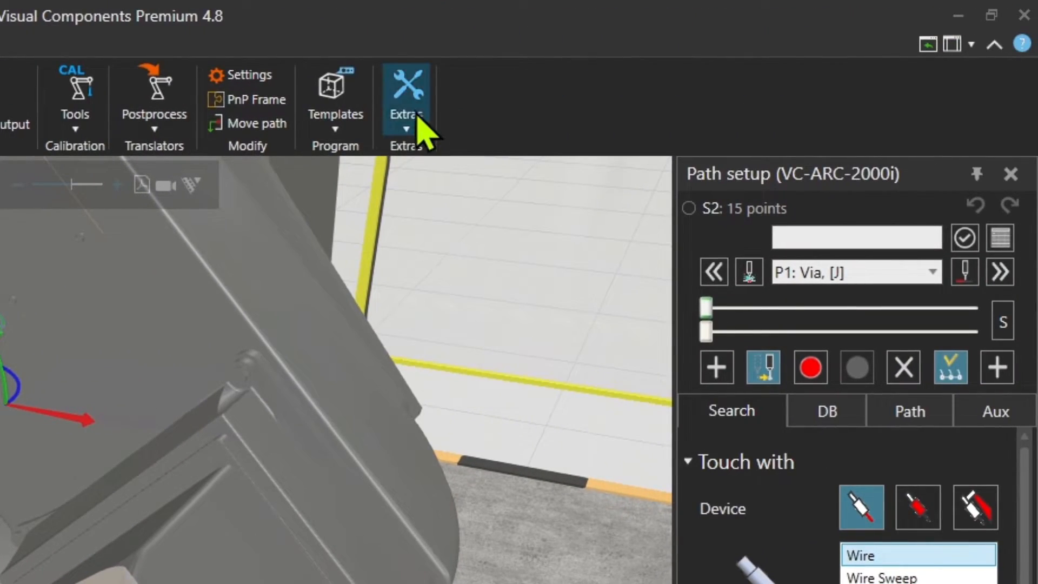
- Bring up the Check paths panel from PROGRAM > Extras
click(406, 99)
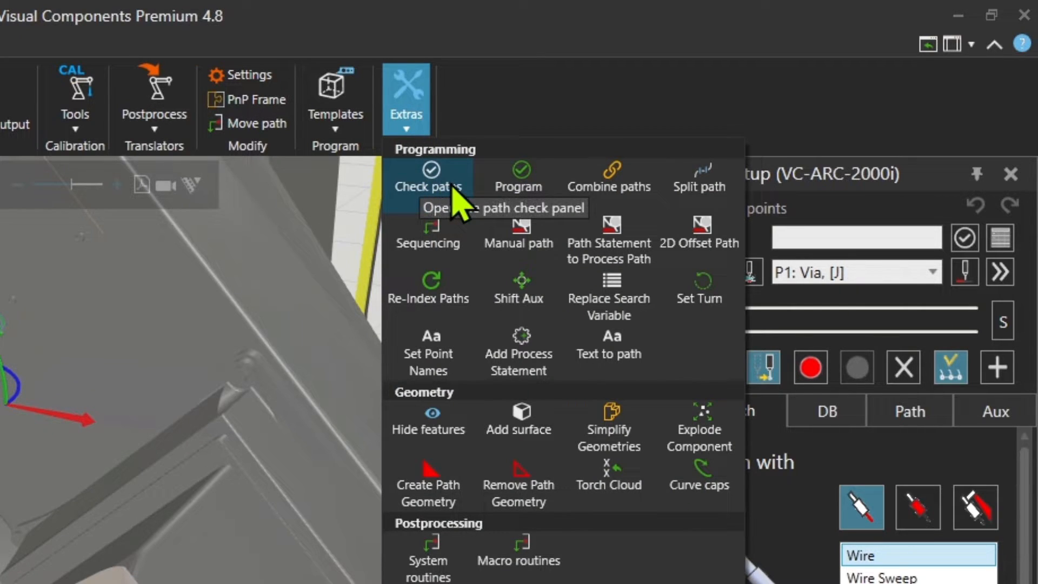
mouse_move(916, 234)
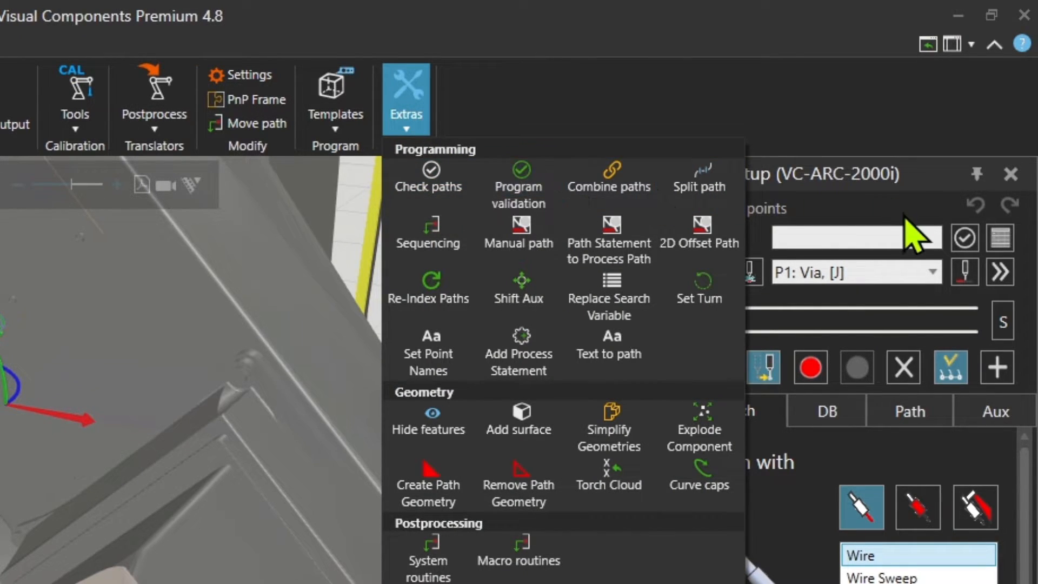
click(406, 99)
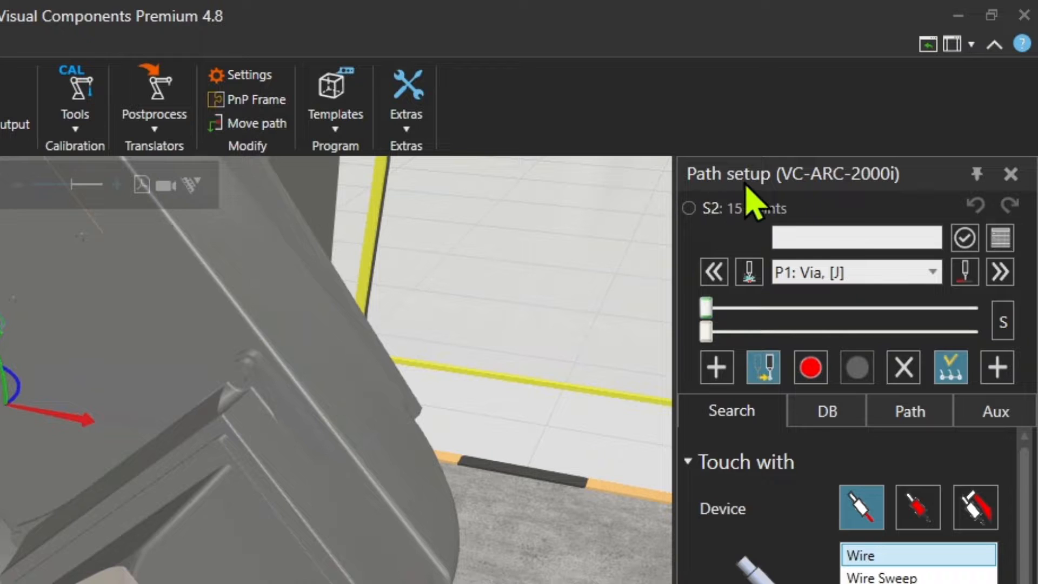
mouse_move(926, 206)
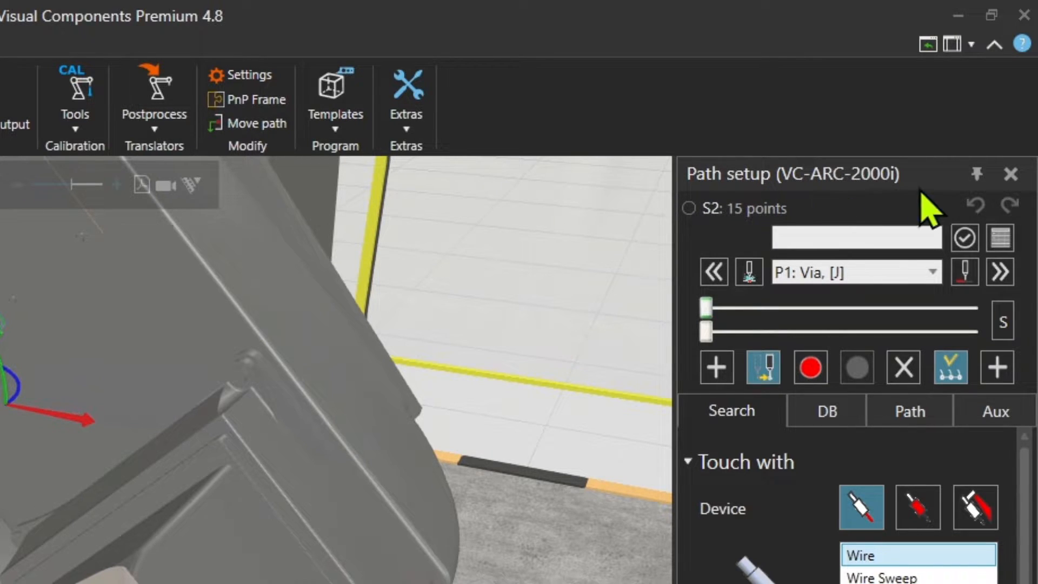
mouse_move(963, 238)
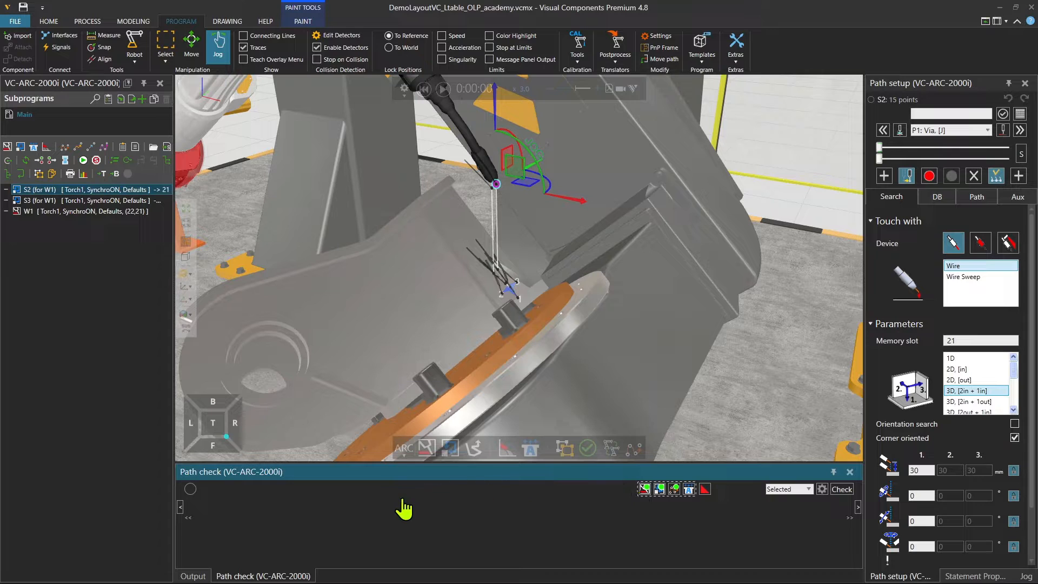
mouse_move(225, 493)
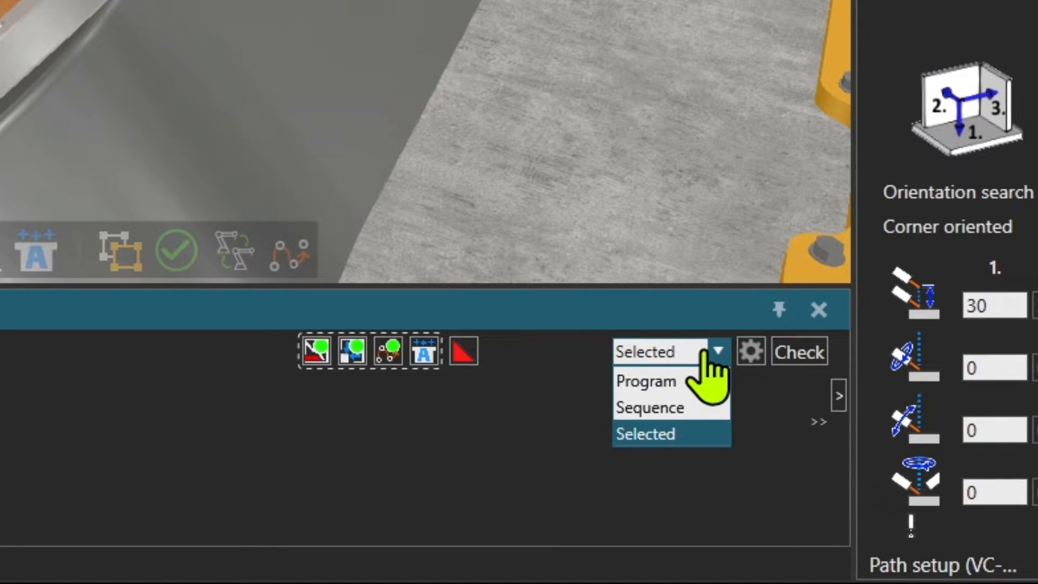
mouse_move(650, 408)
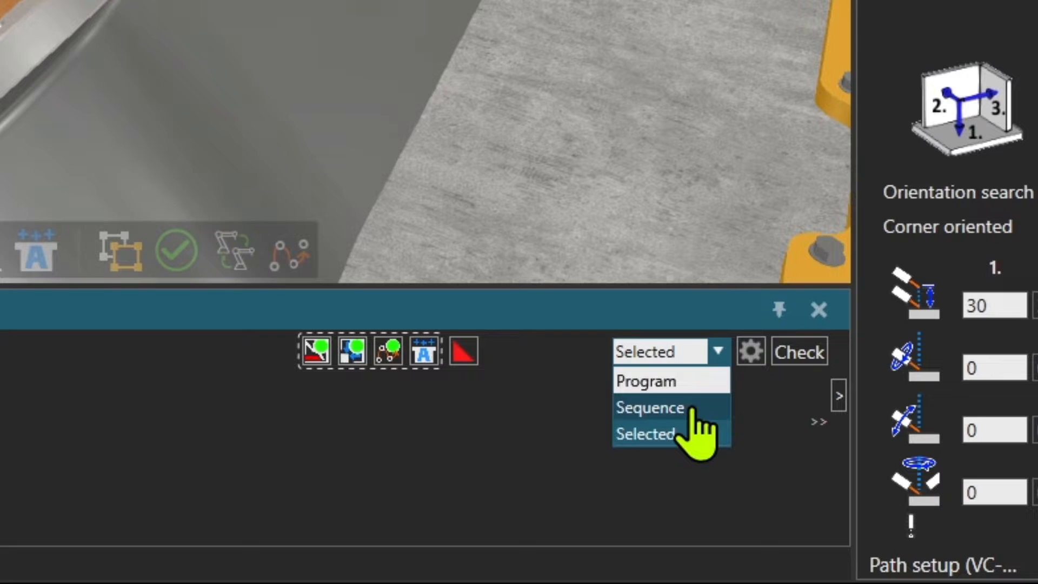
- Set the path check scope to Program, run it to 94% and view its settings
click(646, 379)
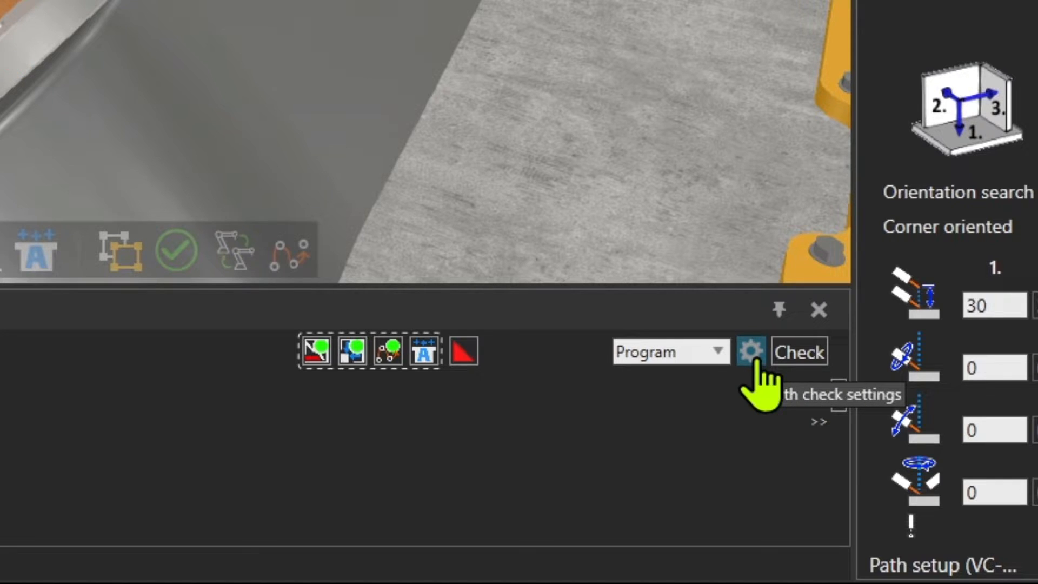
click(747, 351)
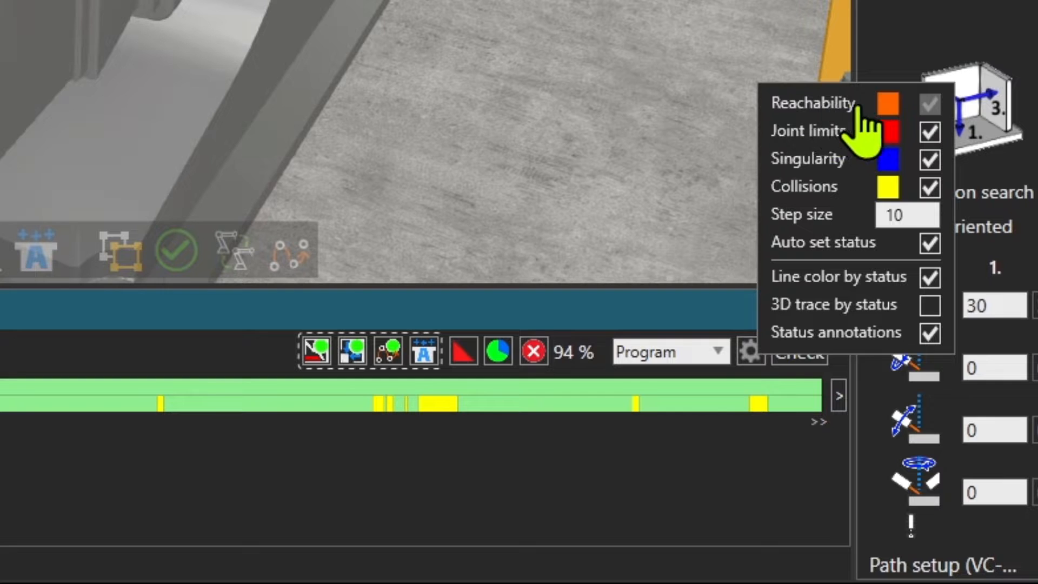
mouse_move(797, 206)
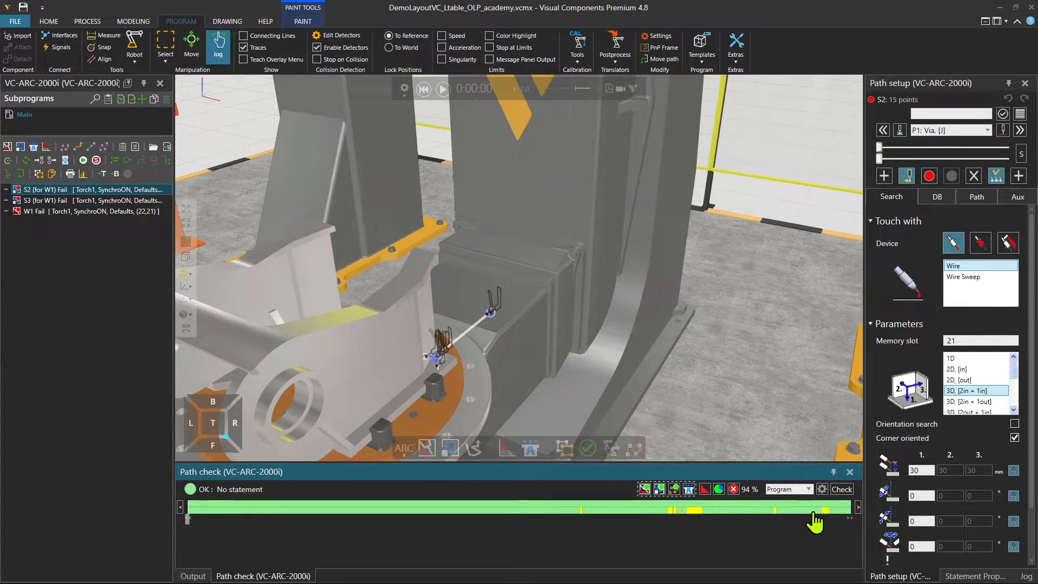
mouse_move(824, 521)
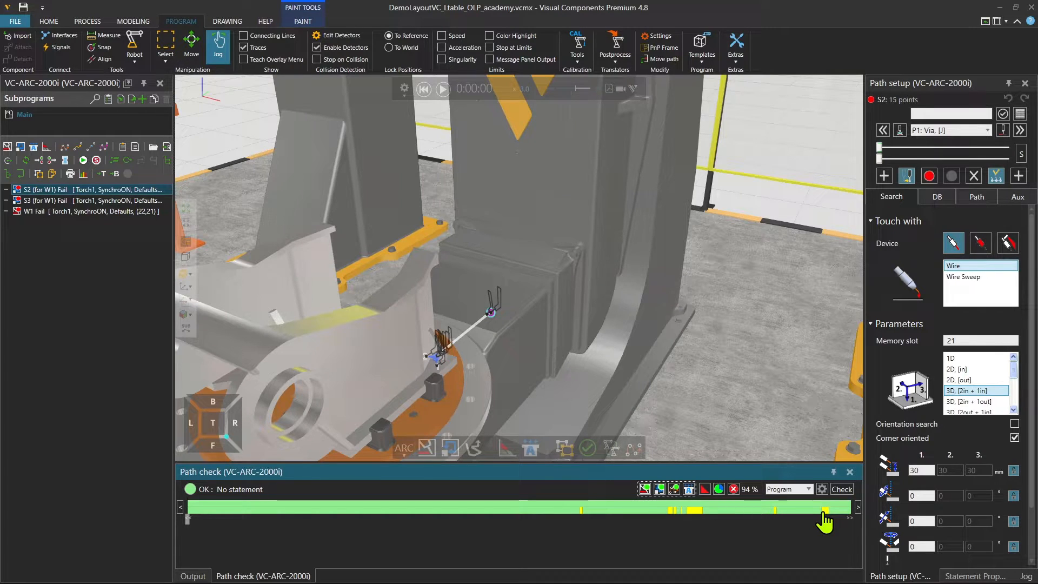
mouse_move(223, 536)
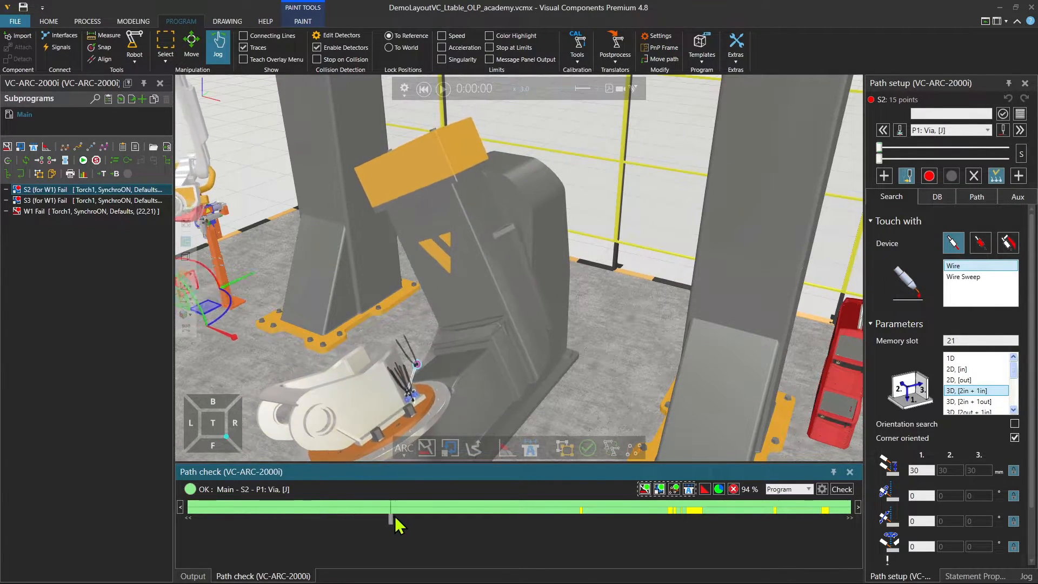
- Scrub the path check timeline through S2, S3 and W1 to the collision at W1 P11 Away
drag(389, 513, 503, 513)
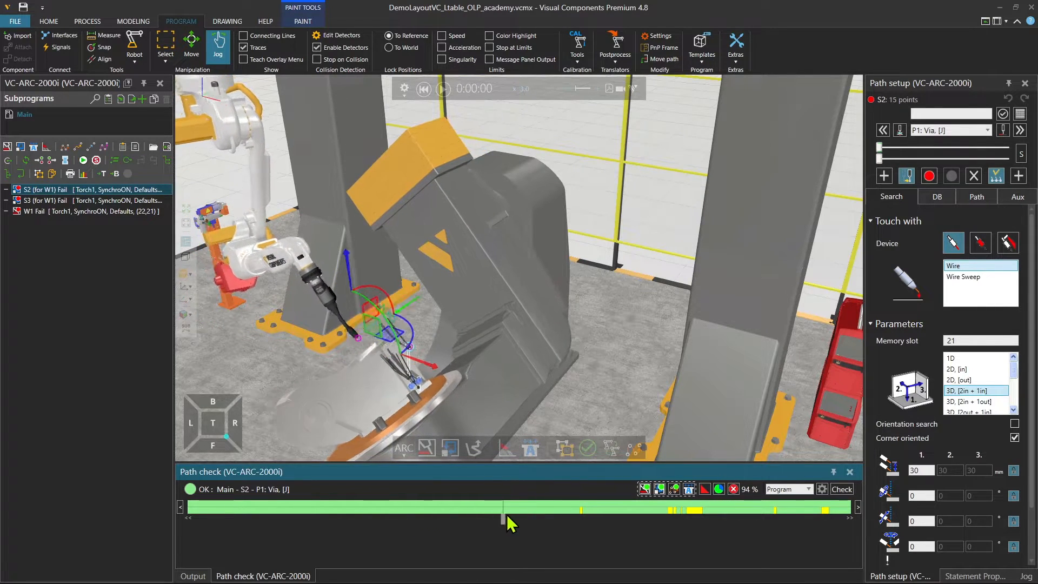
drag(503, 508, 589, 508)
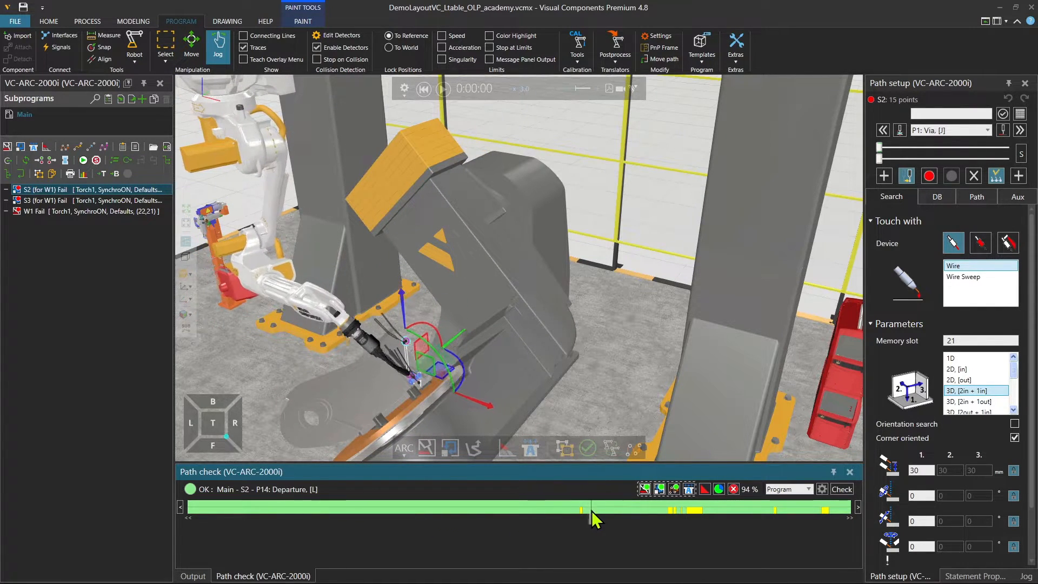
drag(586, 506, 645, 506)
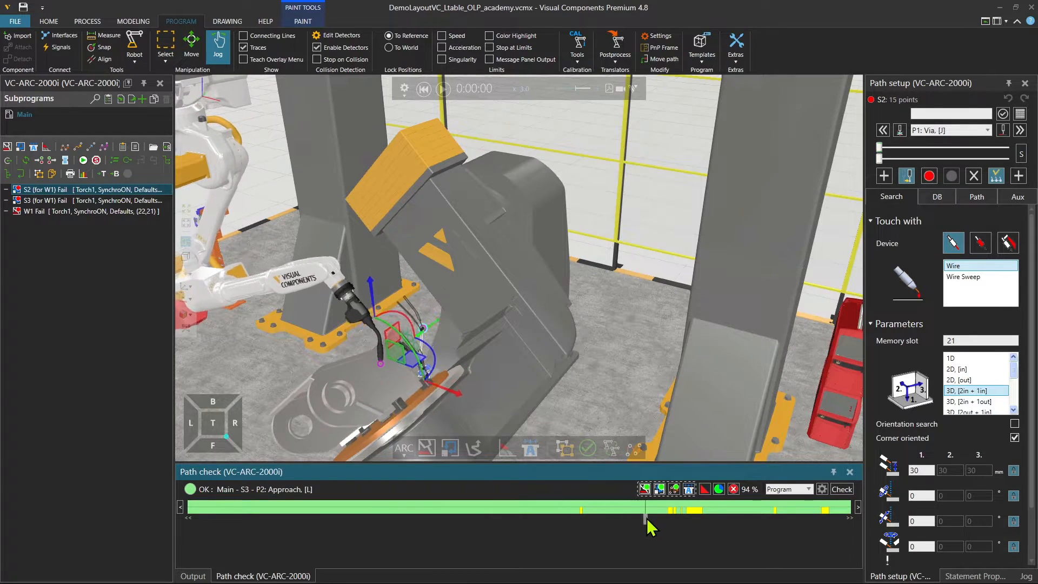
drag(645, 517, 692, 518)
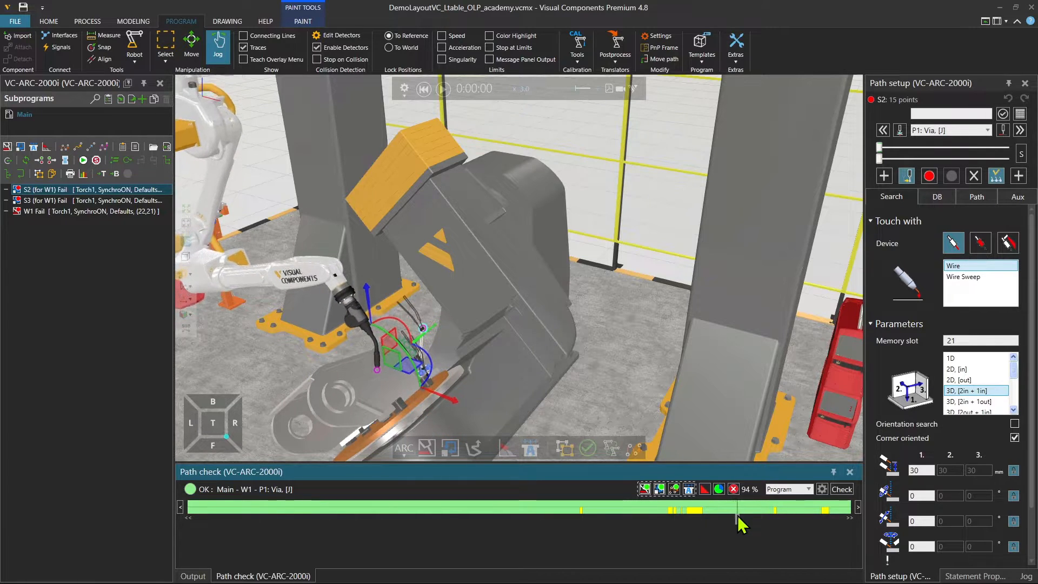
drag(738, 508, 788, 508)
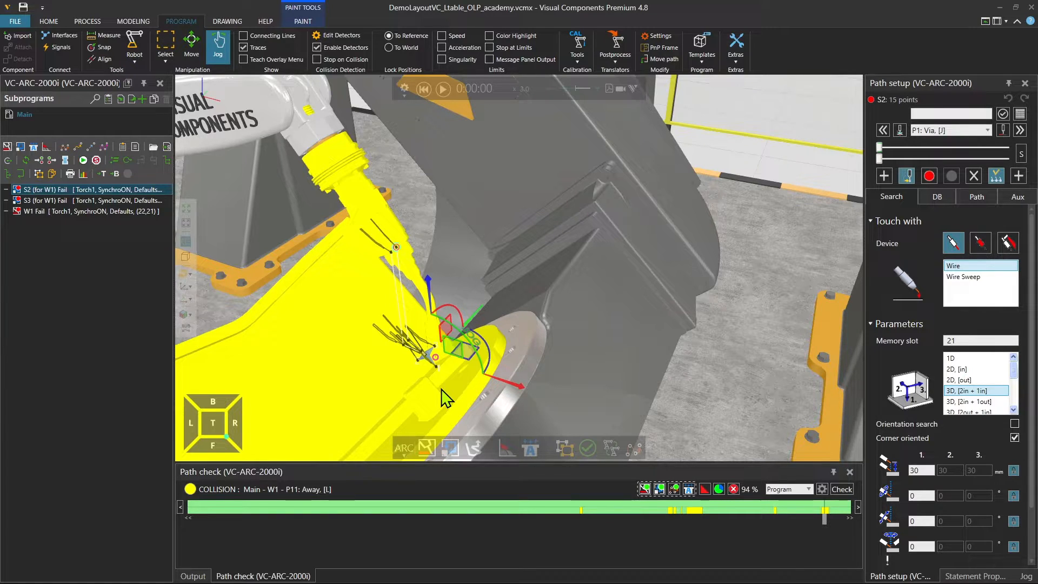
click(614, 50)
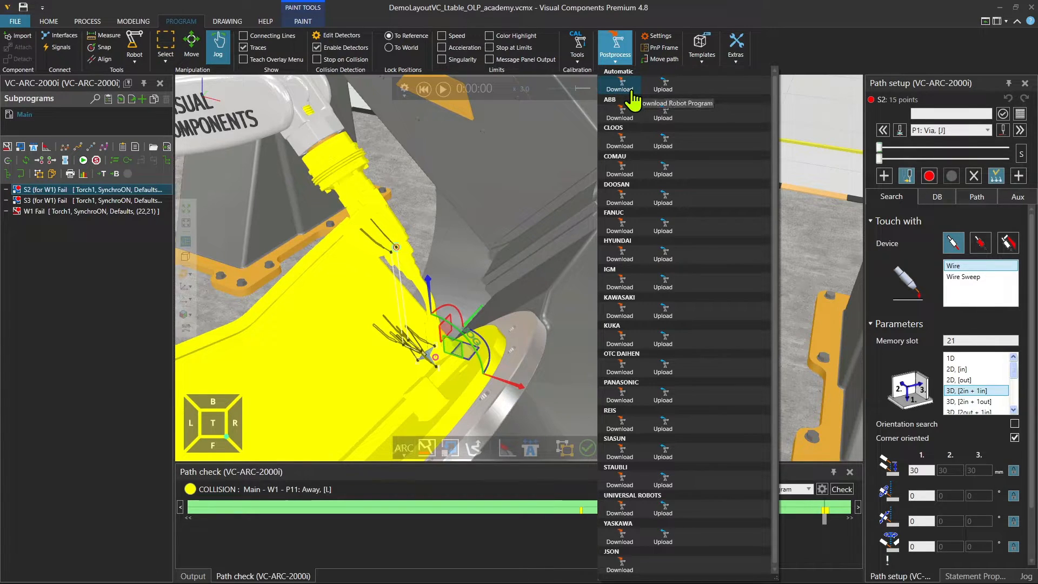
mouse_move(632, 305)
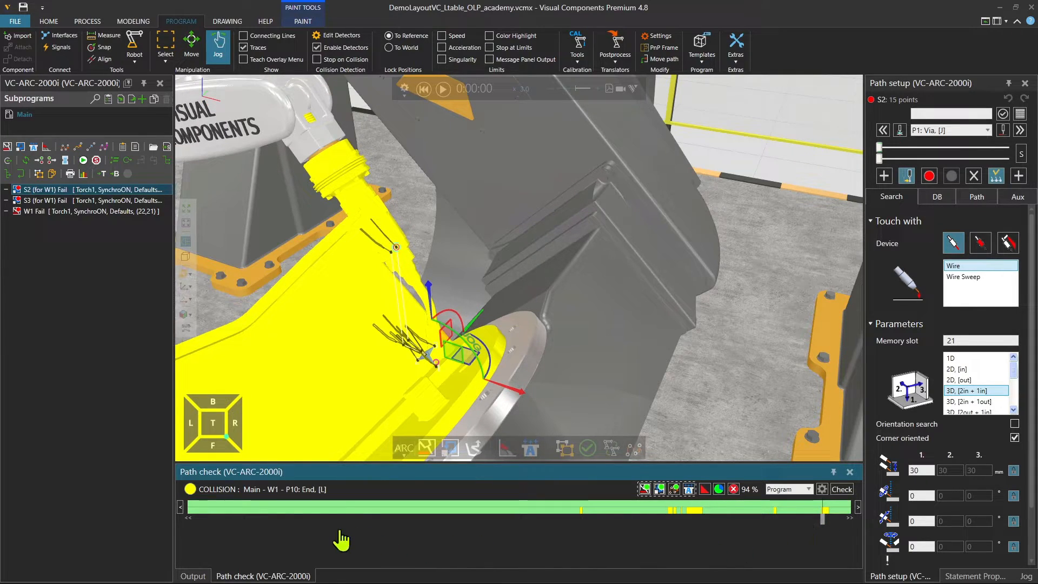
mouse_move(294, 502)
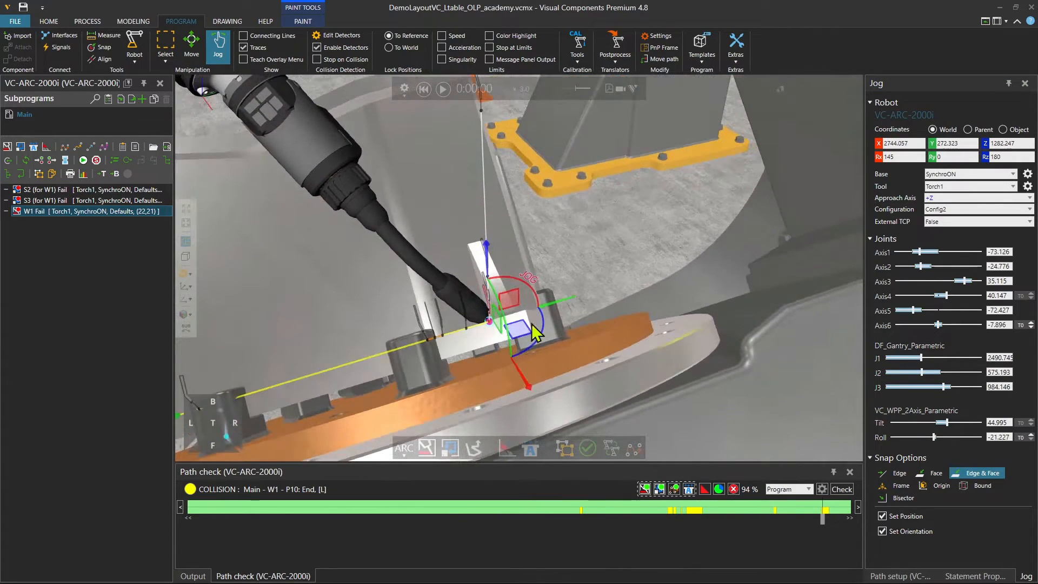
mouse_move(749, 457)
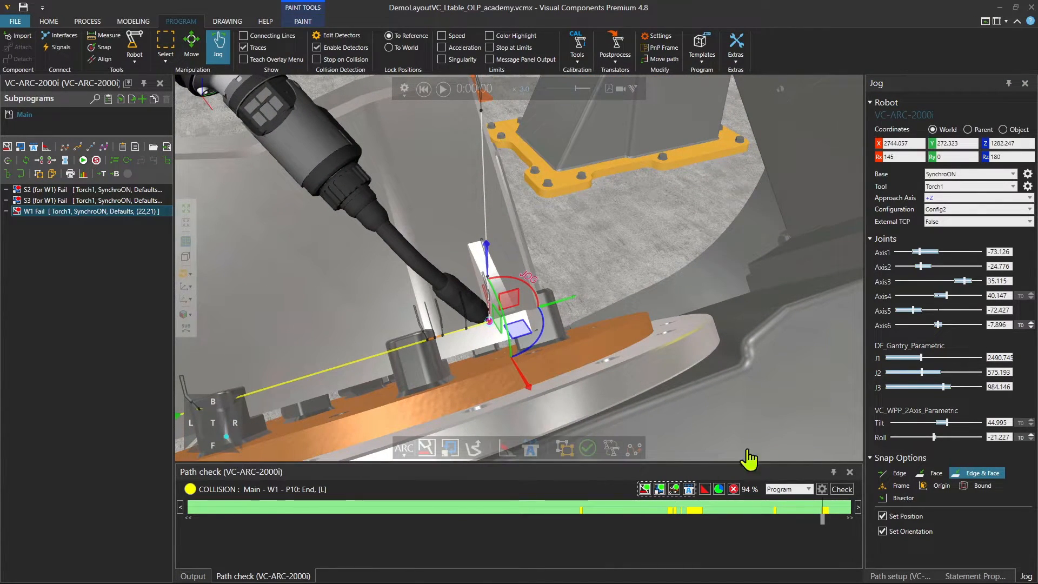
- Jog the torch at W1's final points to re-teach a pose clear of the workpiece
click(898, 575)
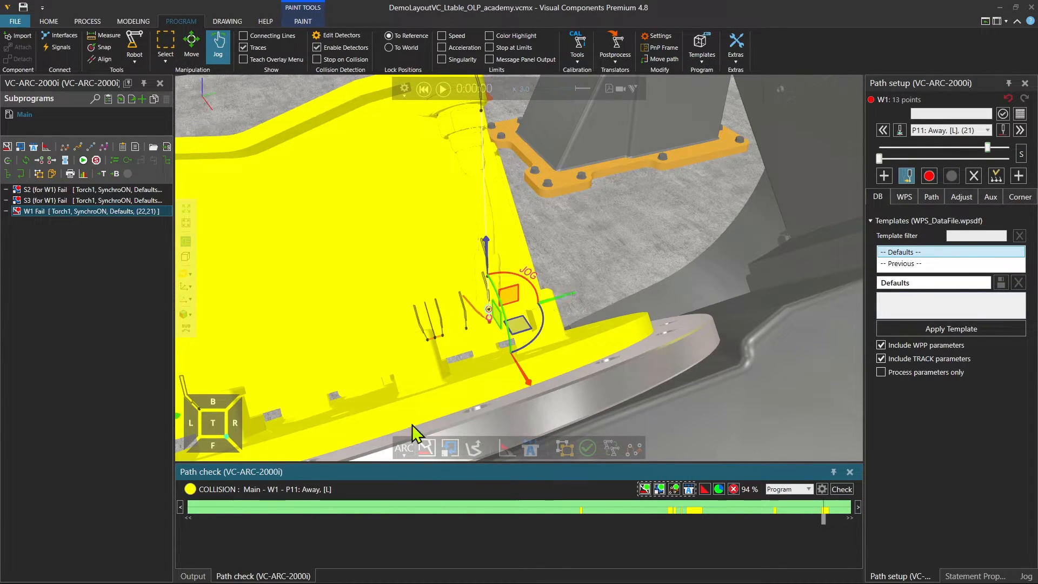
mouse_move(929, 169)
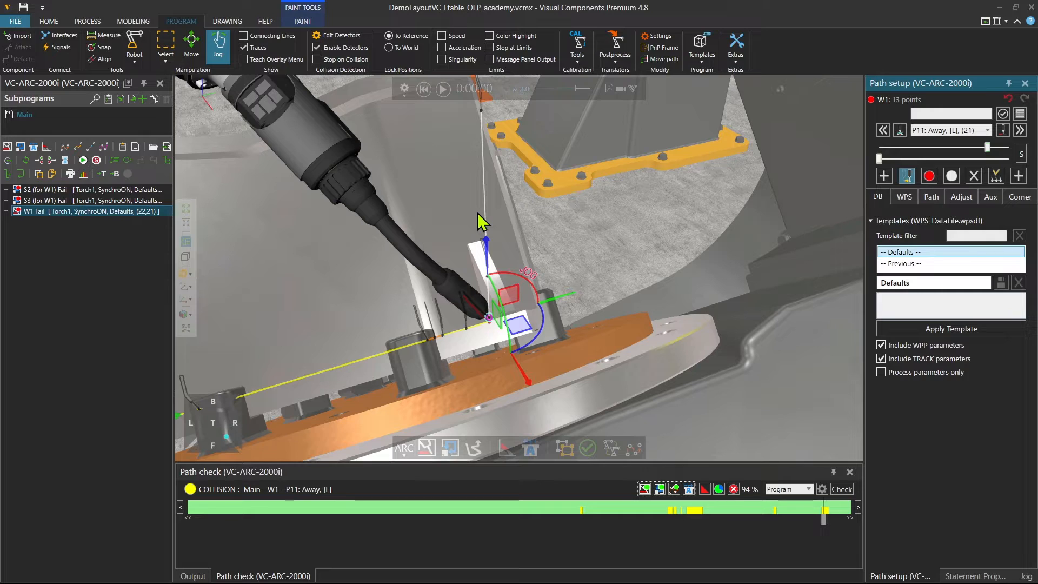
mouse_move(337, 83)
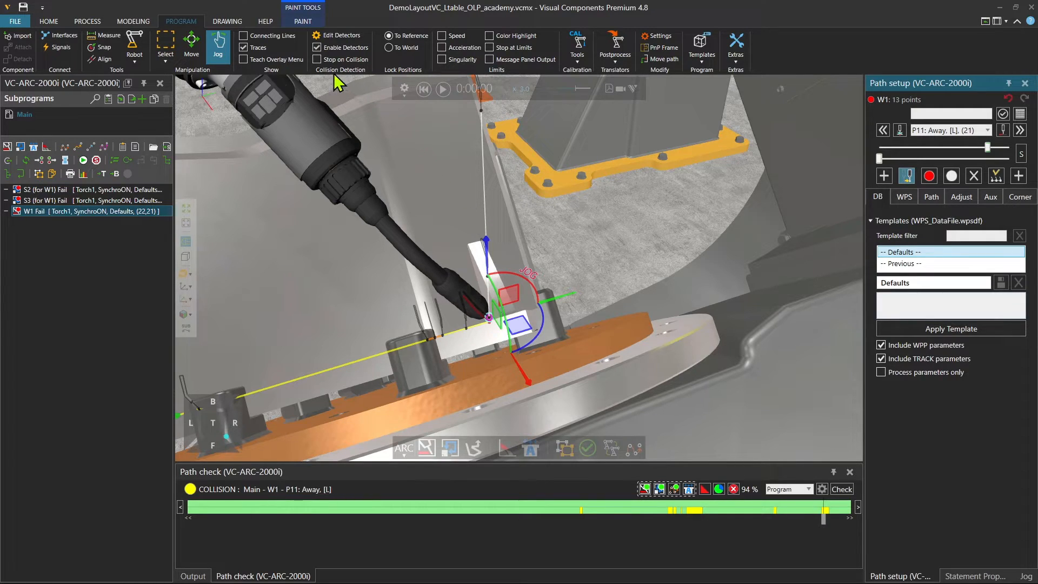
mouse_move(459, 199)
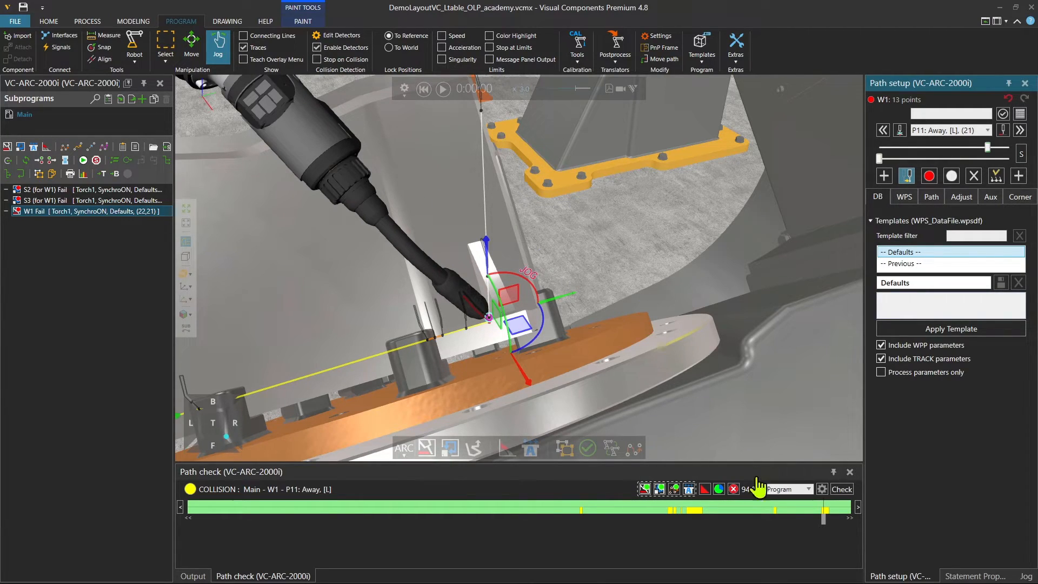
mouse_move(493, 197)
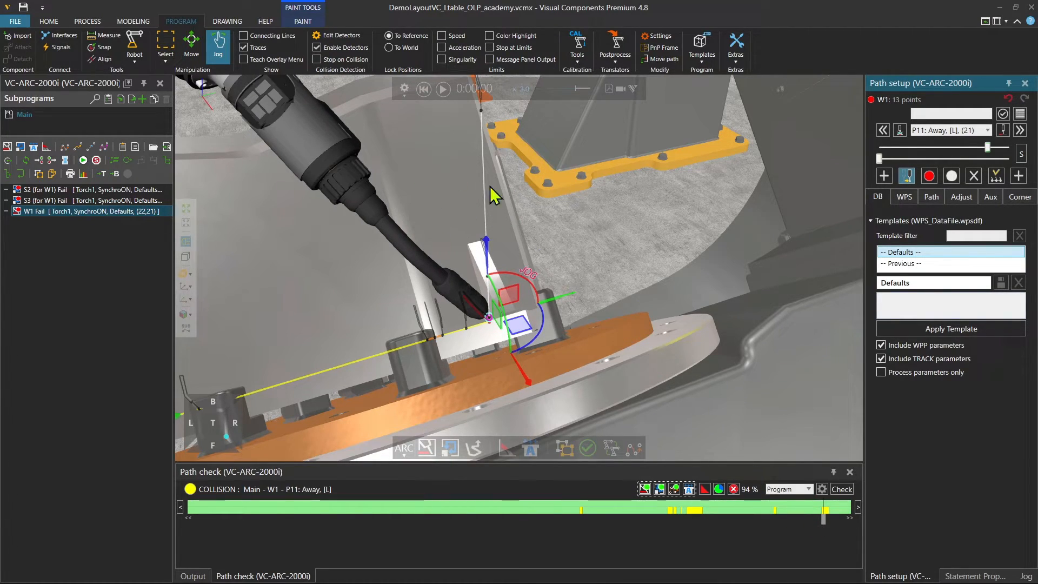
mouse_move(760, 443)
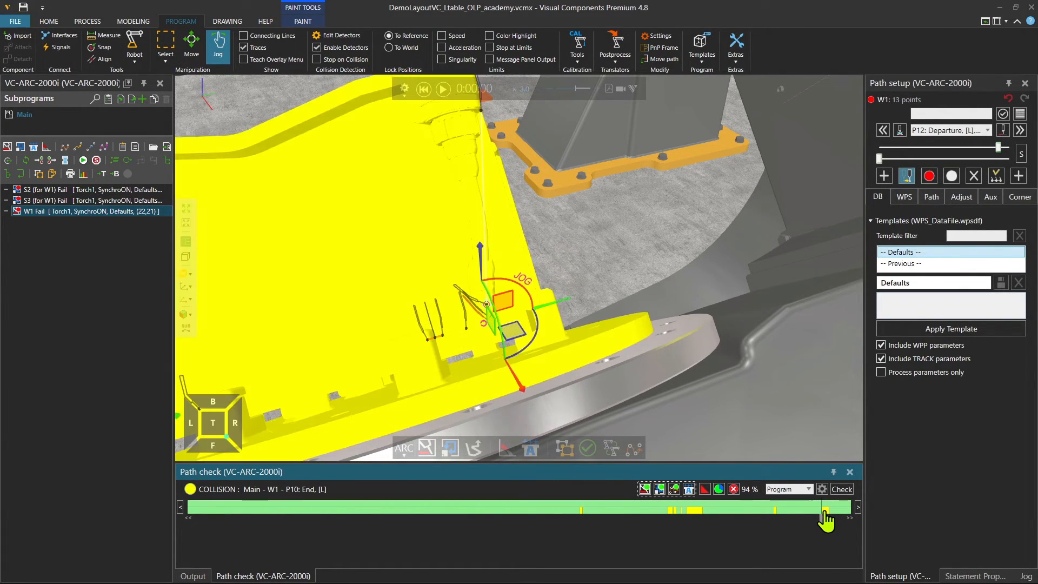
- Jump to the end of W1 and rerun the path check, now OK at P10 End with 95%
click(841, 488)
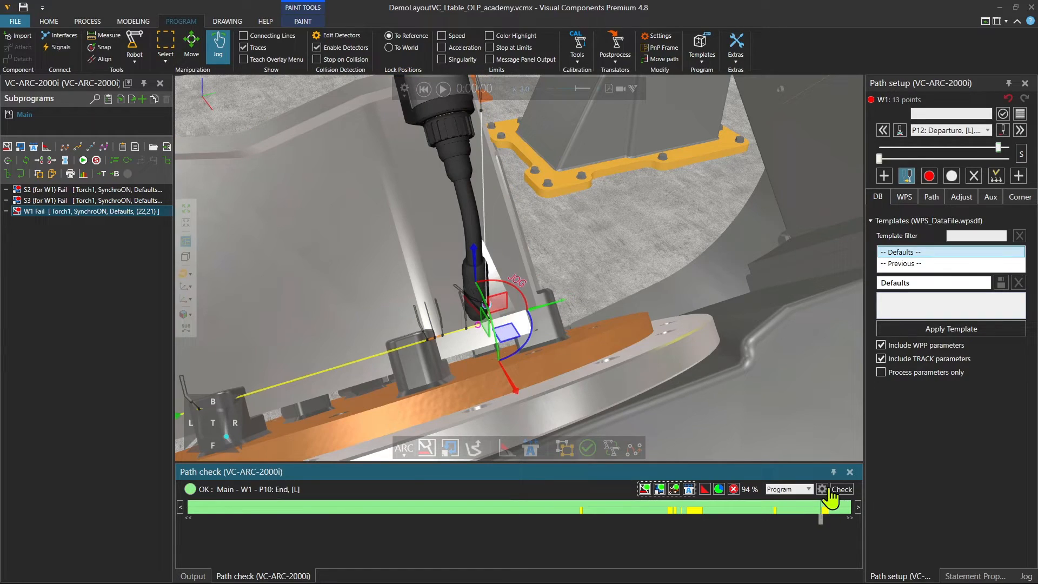
click(842, 489)
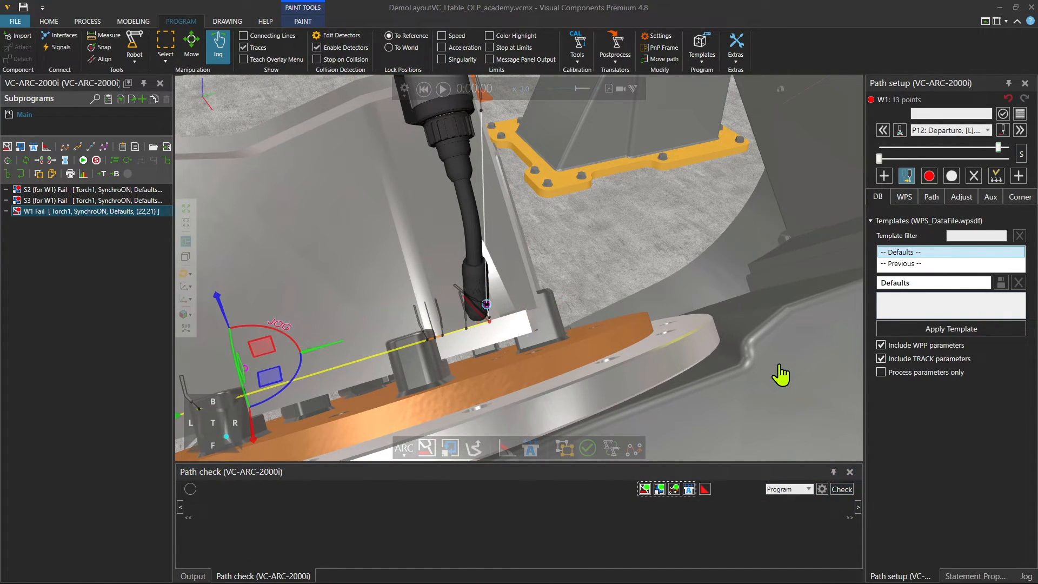
click(841, 489)
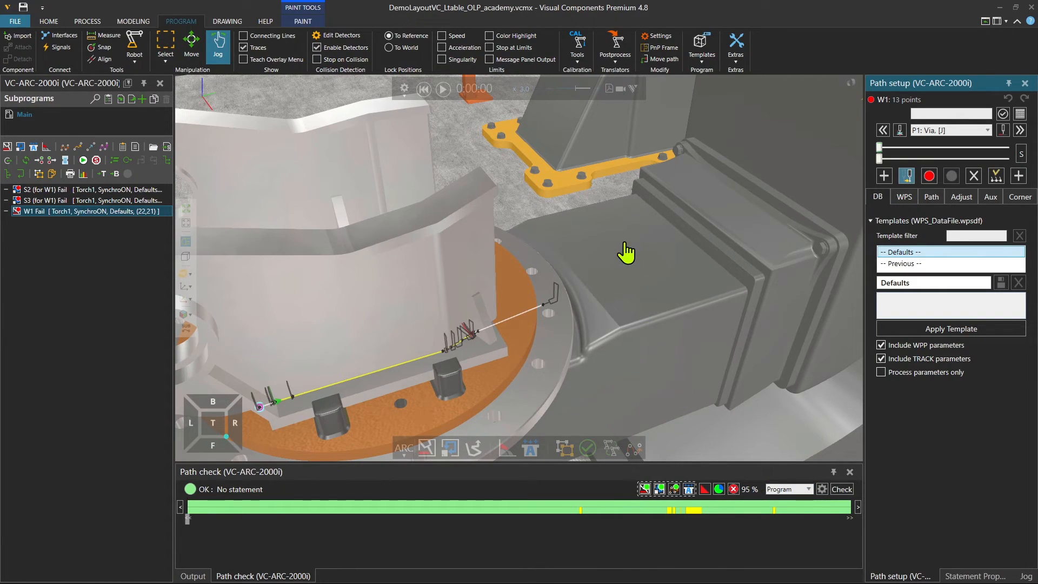
mouse_move(490, 364)
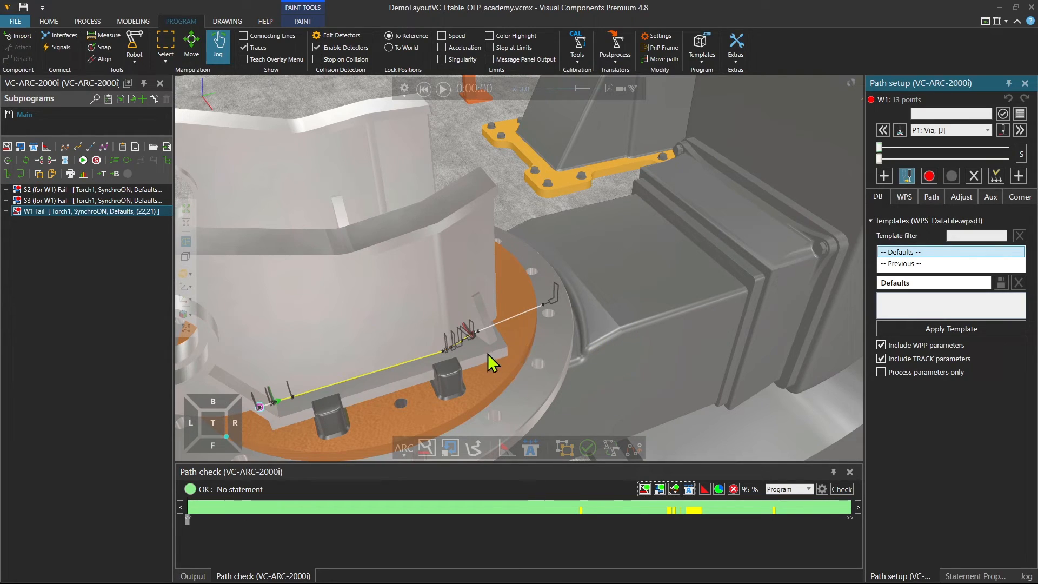
mouse_move(521, 347)
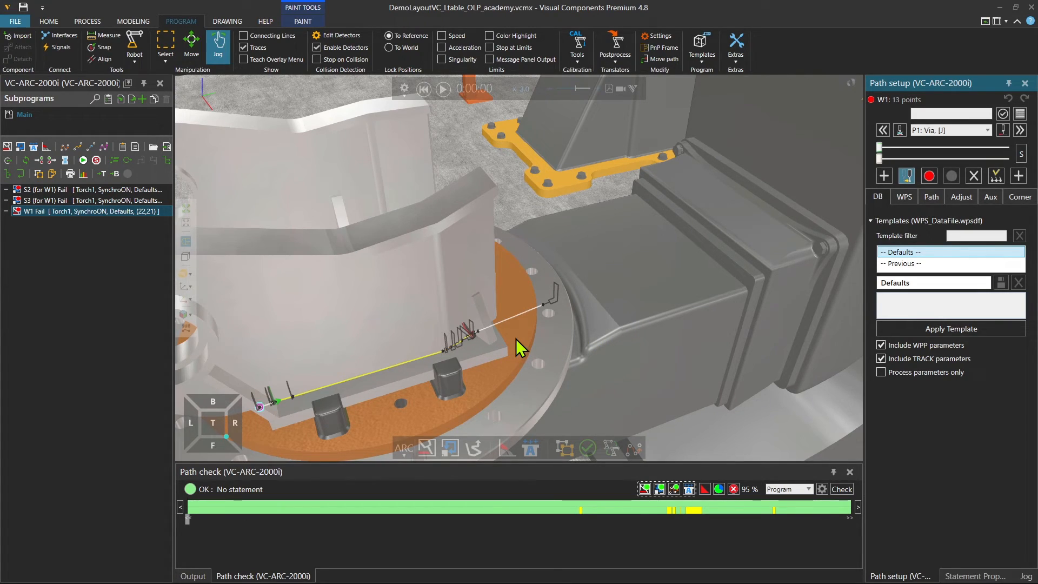
mouse_move(509, 336)
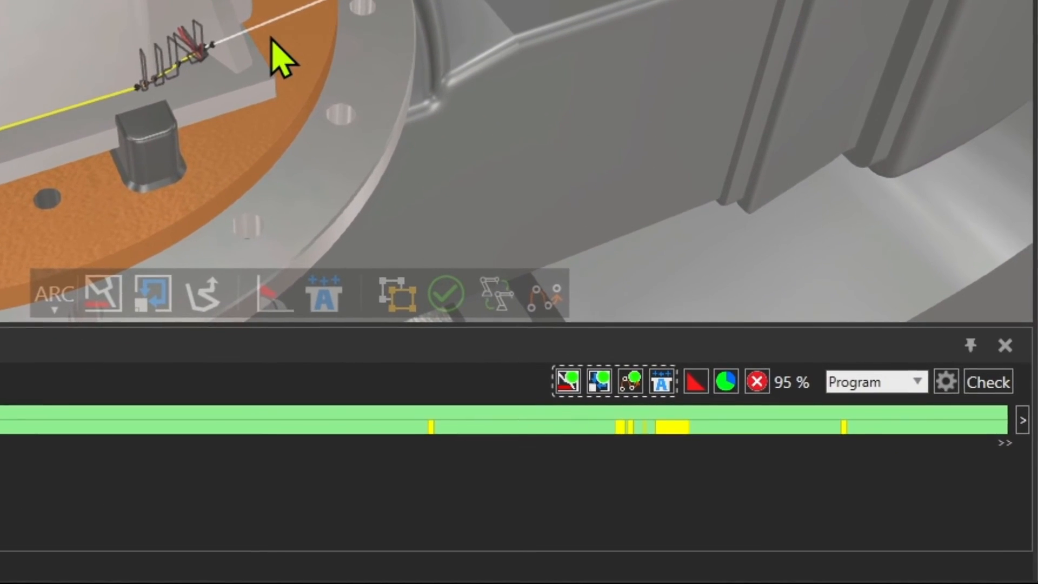
mouse_move(567, 382)
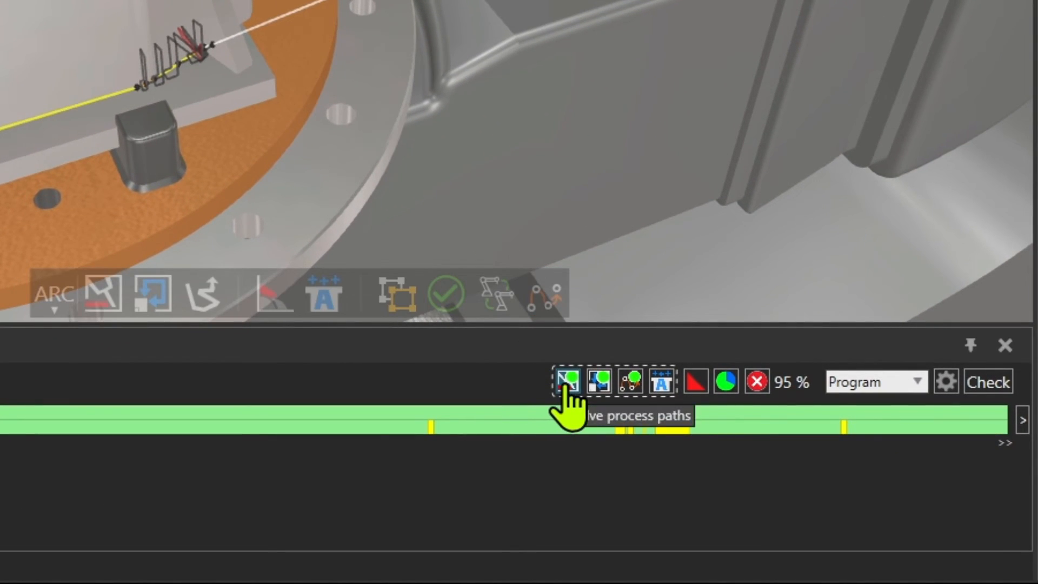